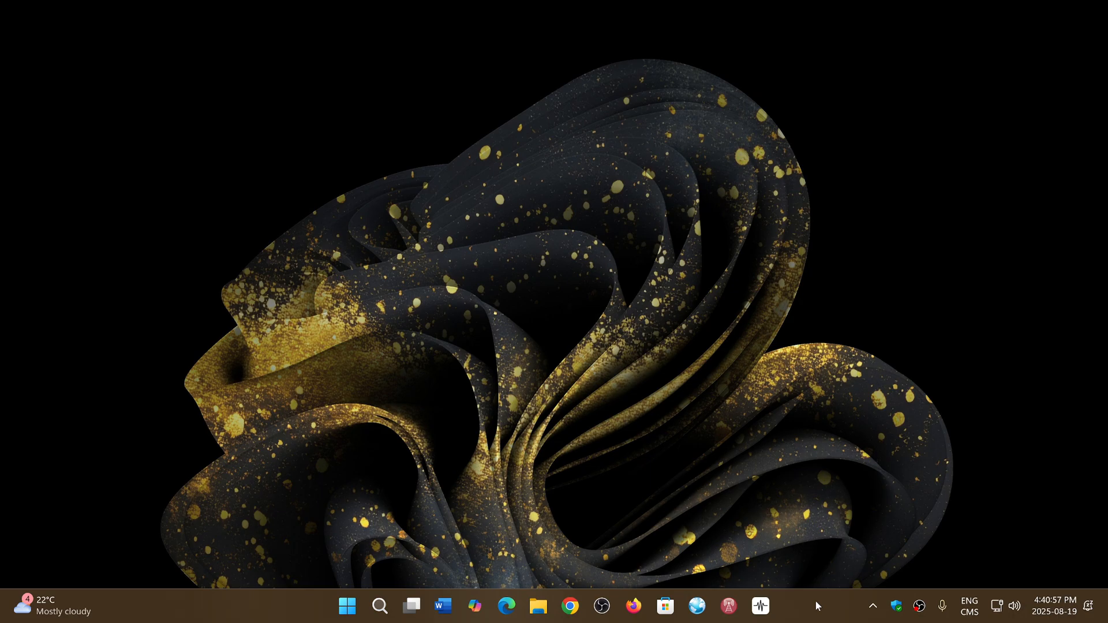
mouse_move(739, 423)
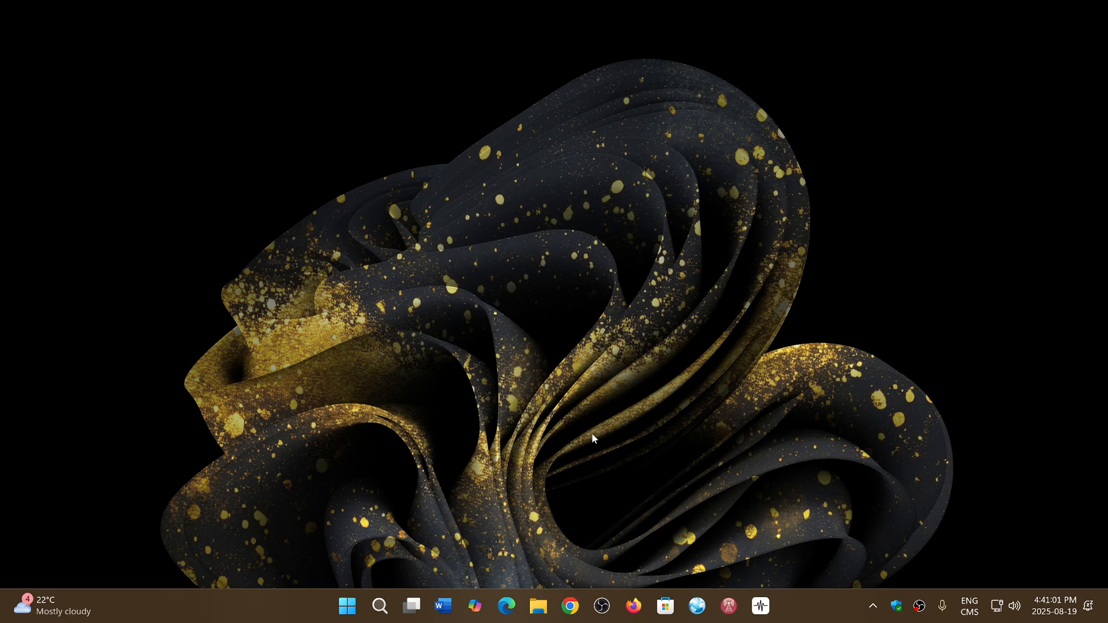
- Launch Google Chrome from the taskbar so the spaceweather.com home page loads
left_click(569, 606)
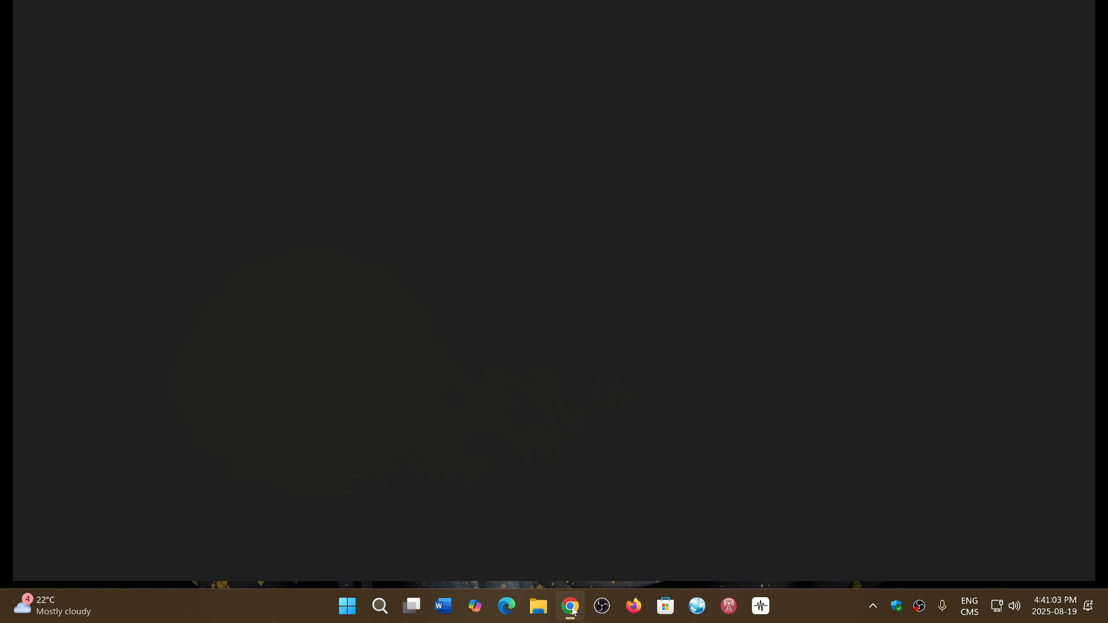
left_click(569, 606)
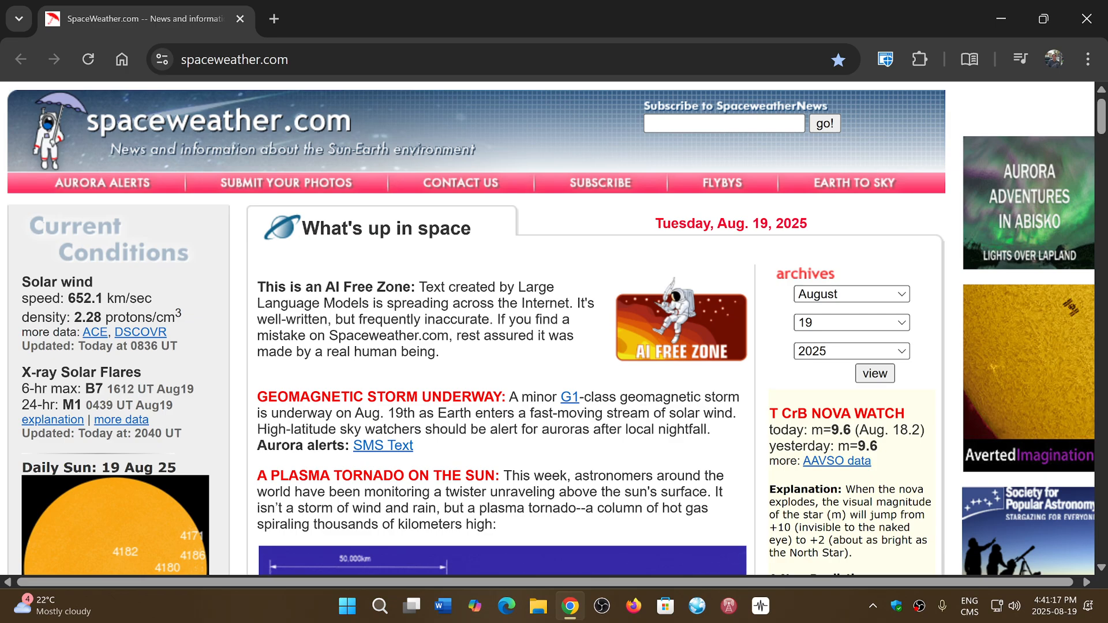
mouse_move(553, 449)
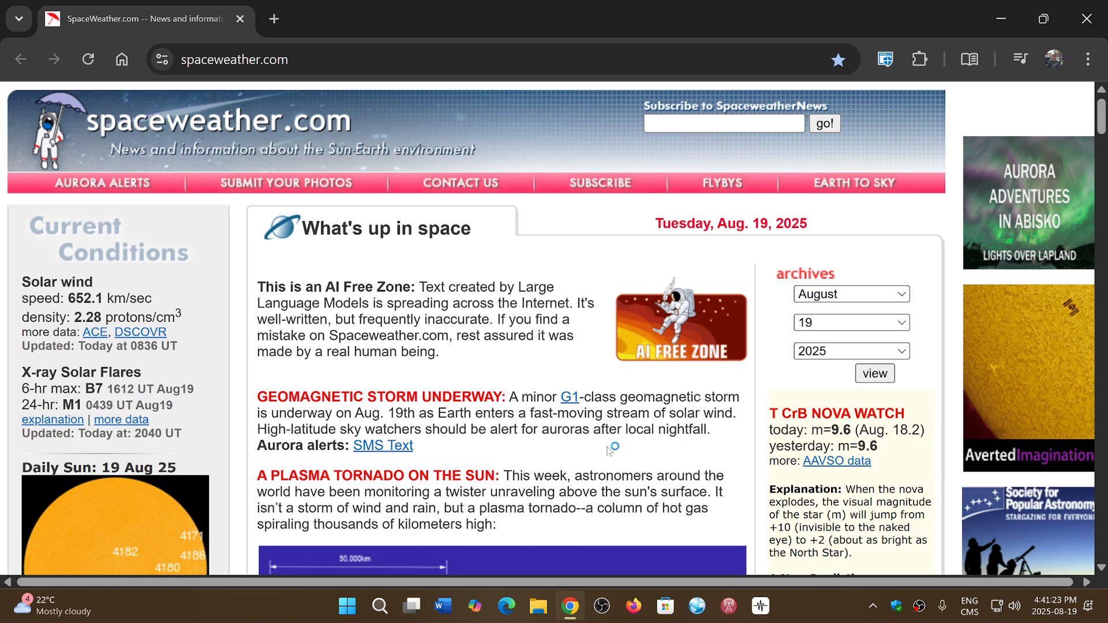
mouse_move(624, 443)
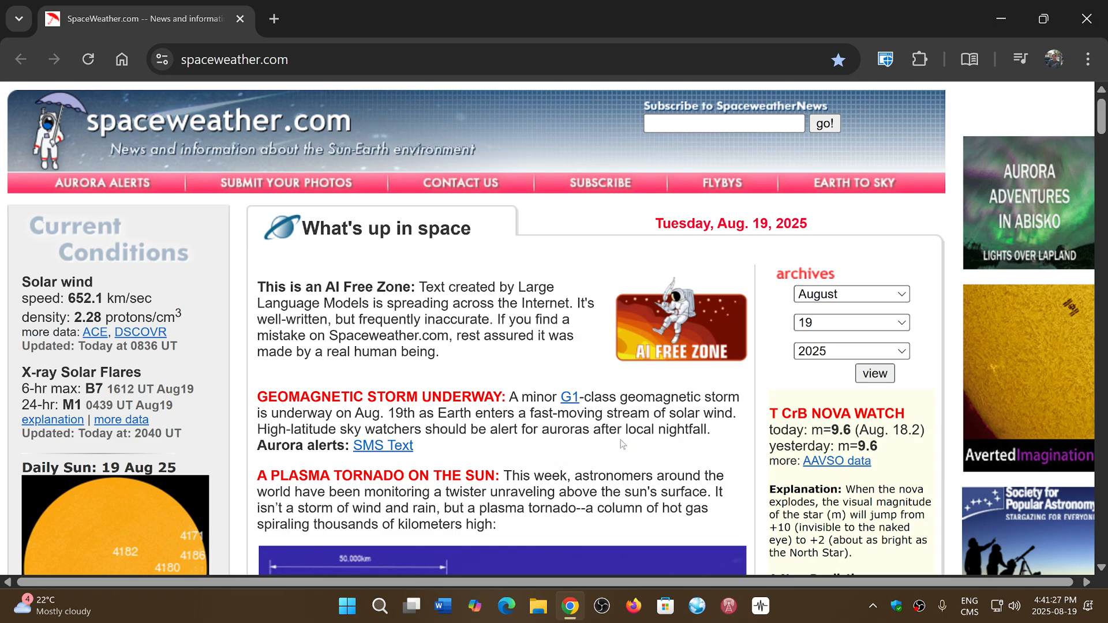
mouse_move(854, 153)
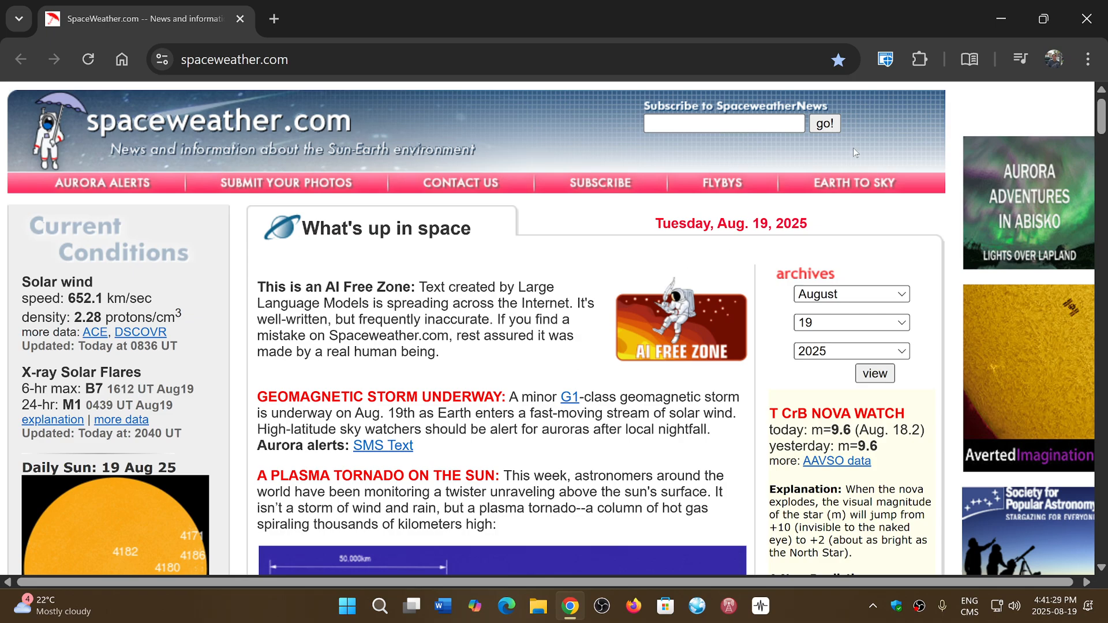
- Show About Google Chrome via the menu's Help entry, confirming version 139.0.7258.139 is up to date
left_click(1087, 58)
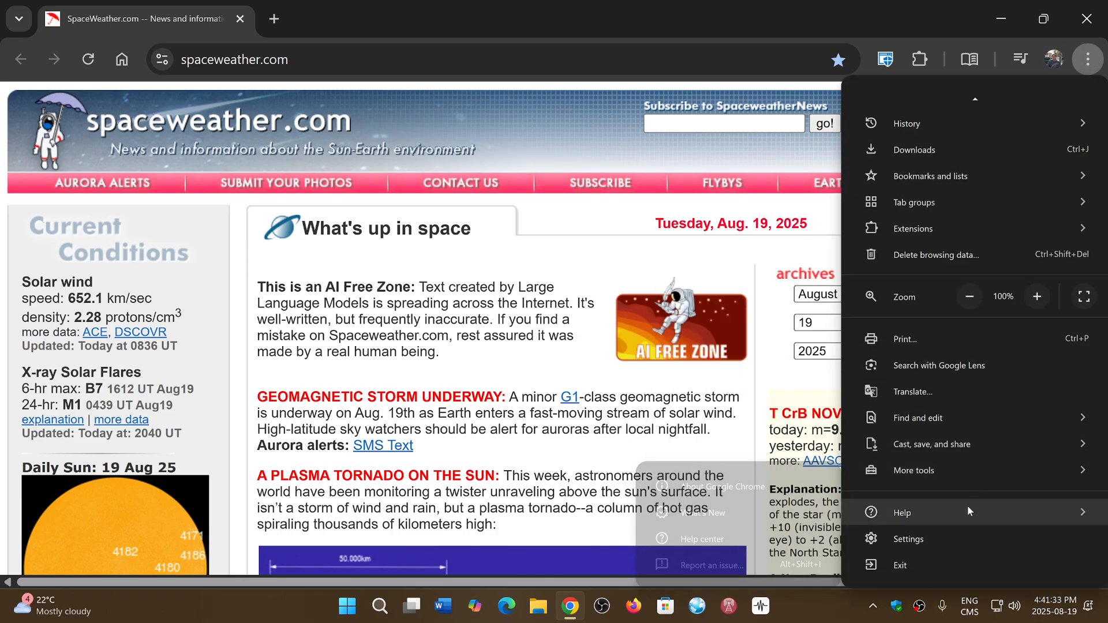
left_click(902, 512)
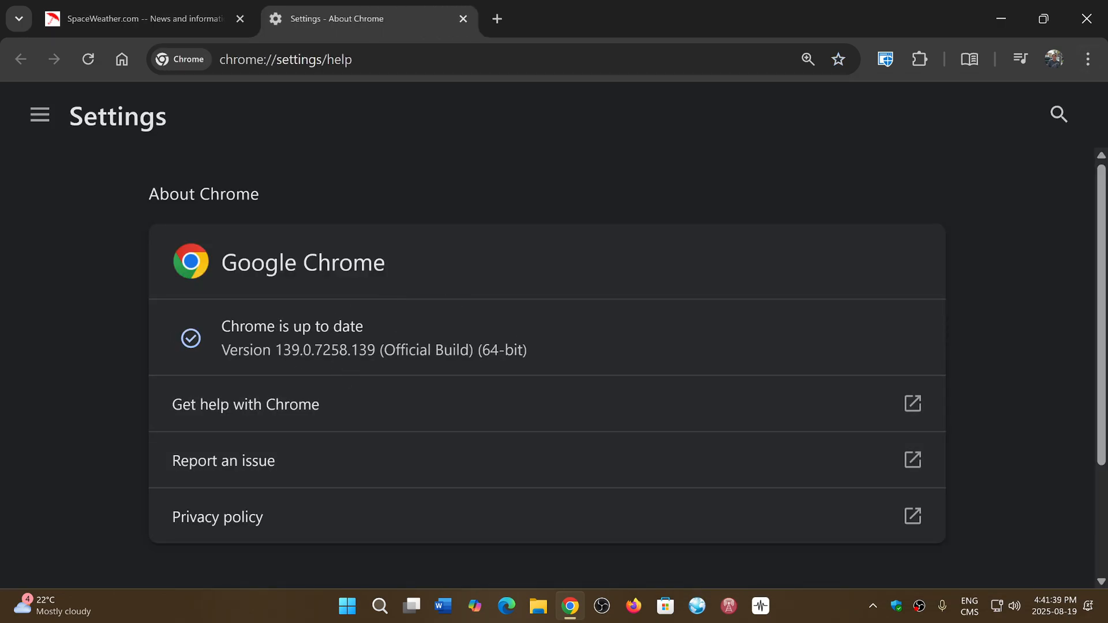
mouse_move(976, 88)
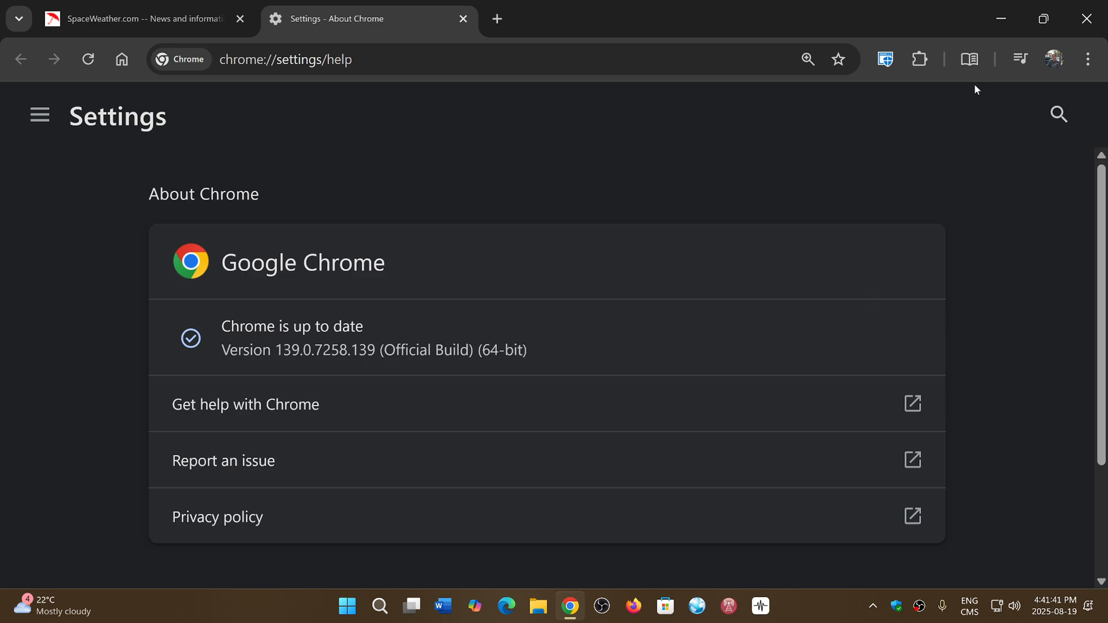
mouse_move(461, 13)
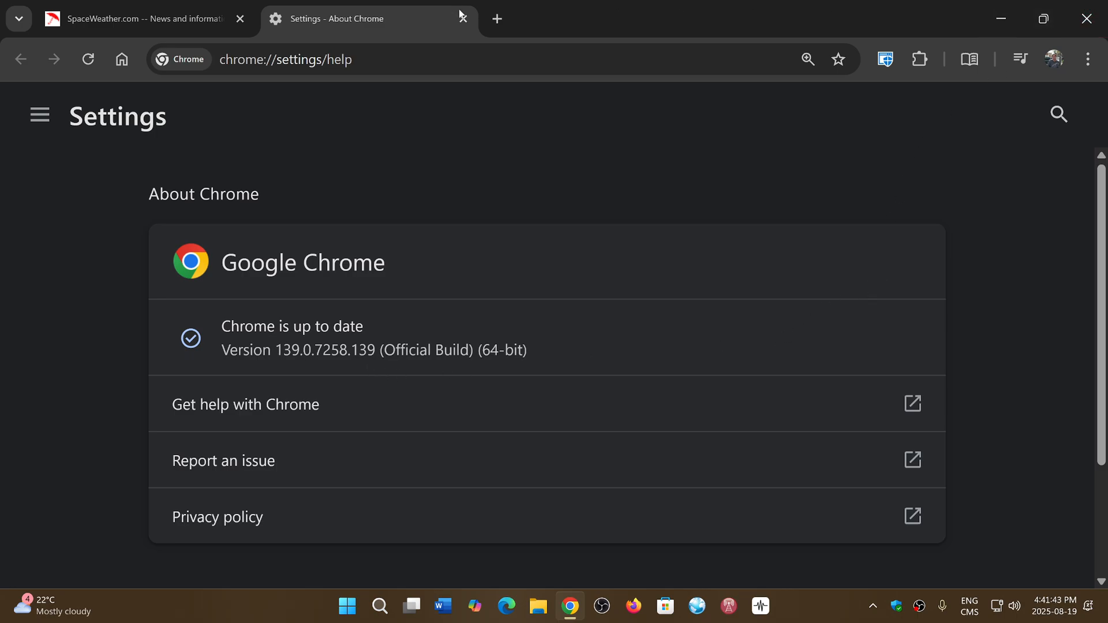
- Close the Settings – About Chrome tab, leaving only spaceweather.com open
left_click(462, 20)
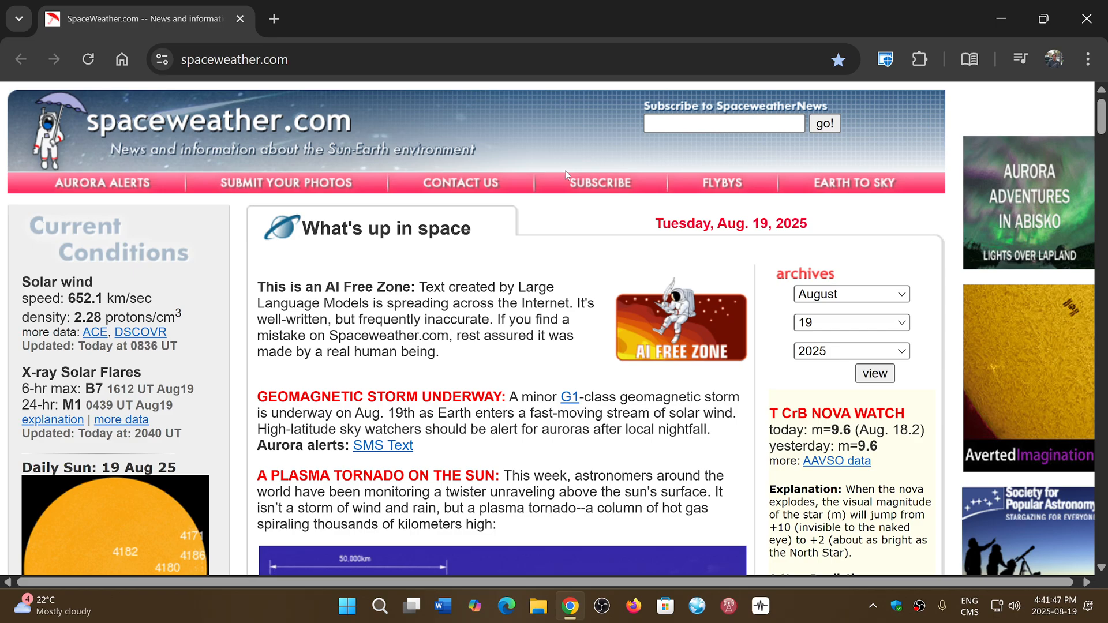
mouse_move(446, 371)
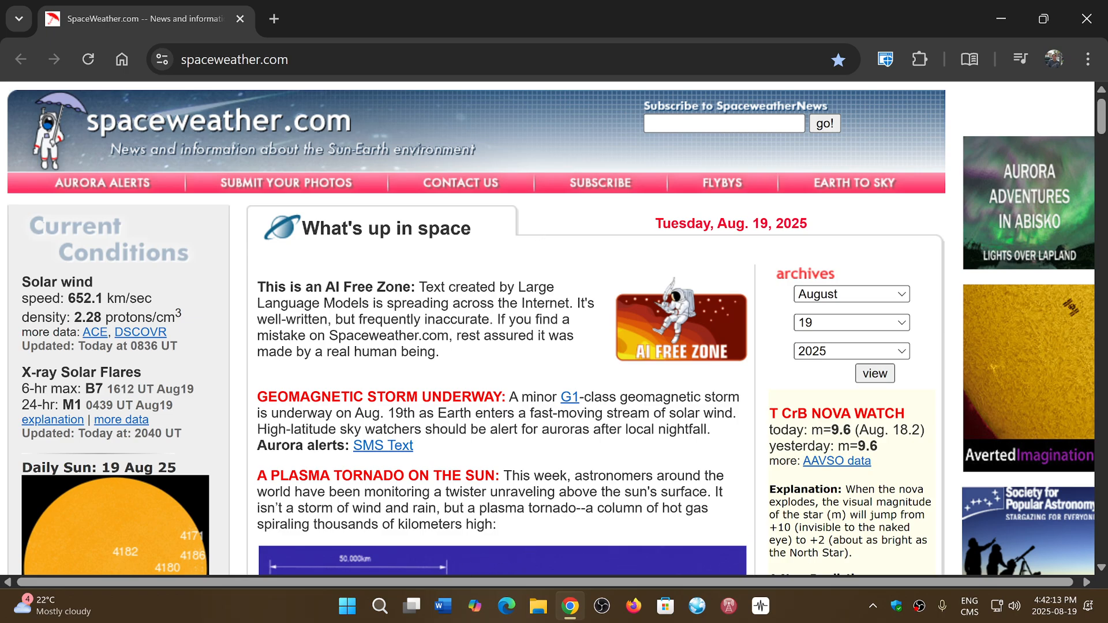
mouse_move(546, 376)
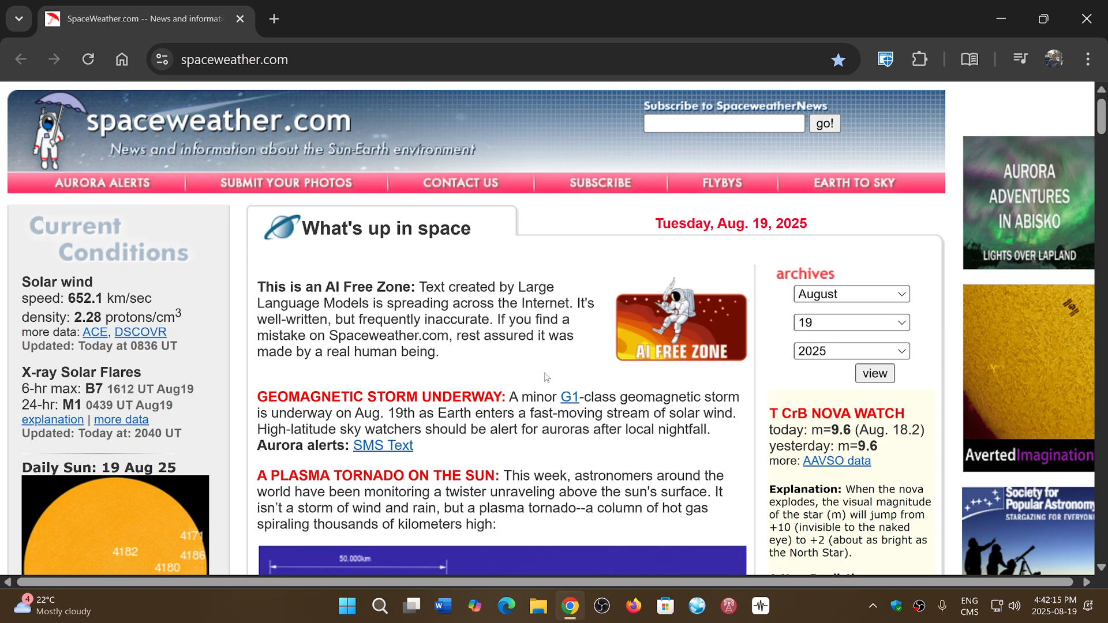
mouse_move(521, 362)
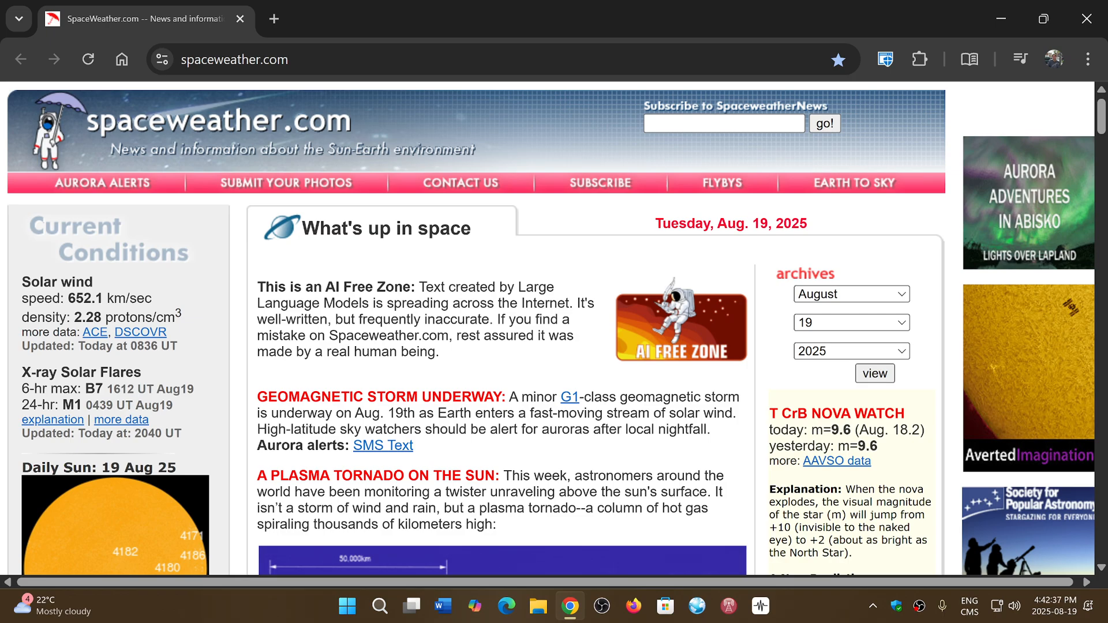
mouse_move(816, 6)
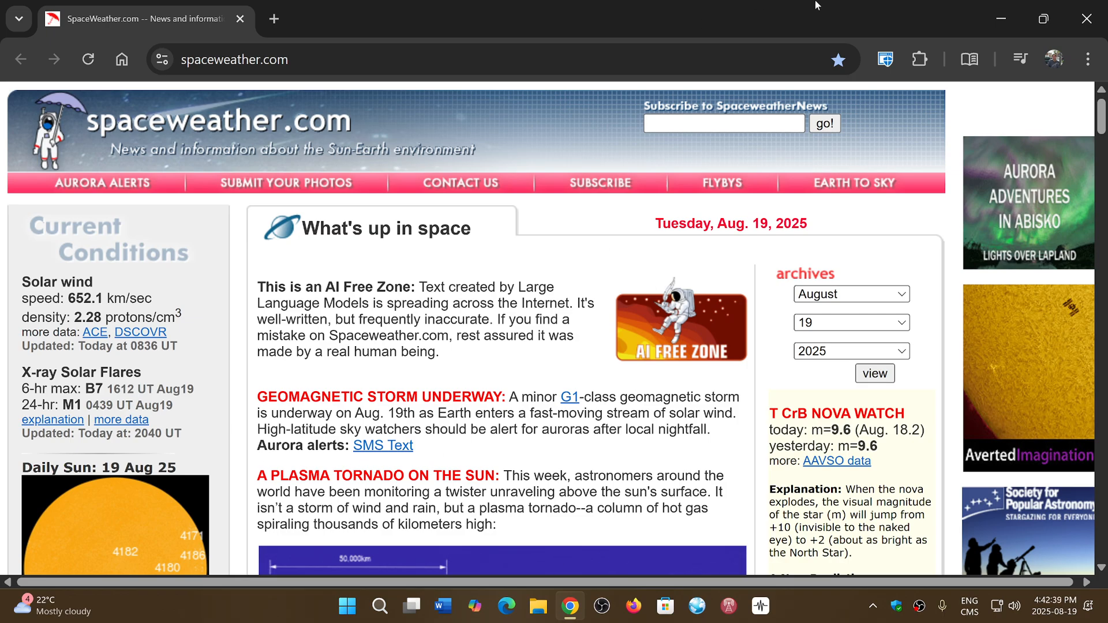
mouse_move(1091, 20)
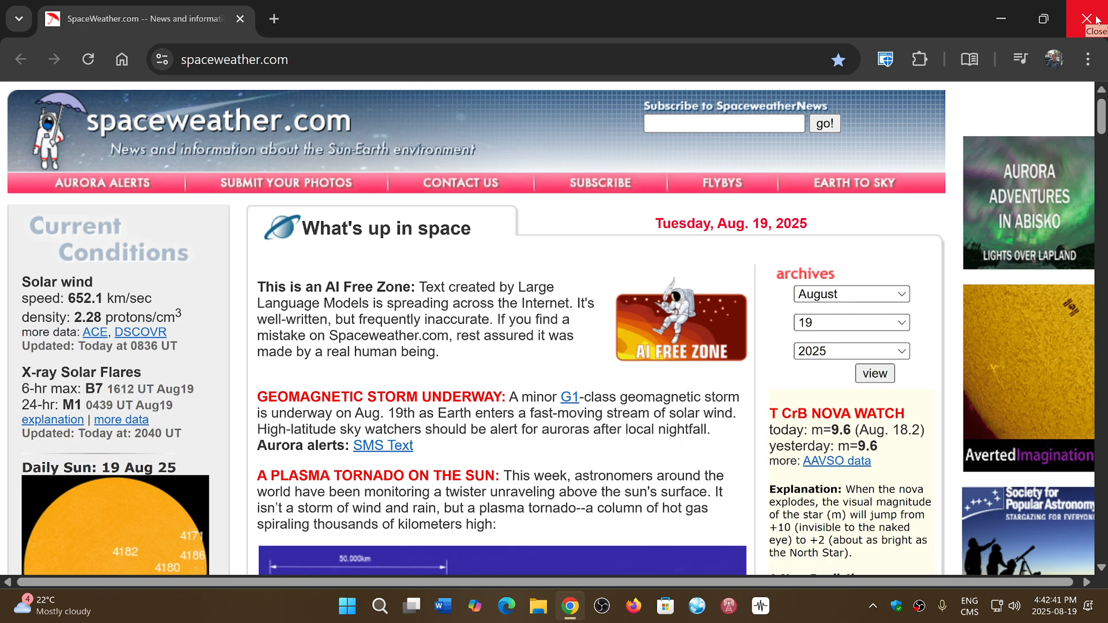
- Exit Chrome with the window's Close button, returning to the Windows desktop
left_click(1098, 13)
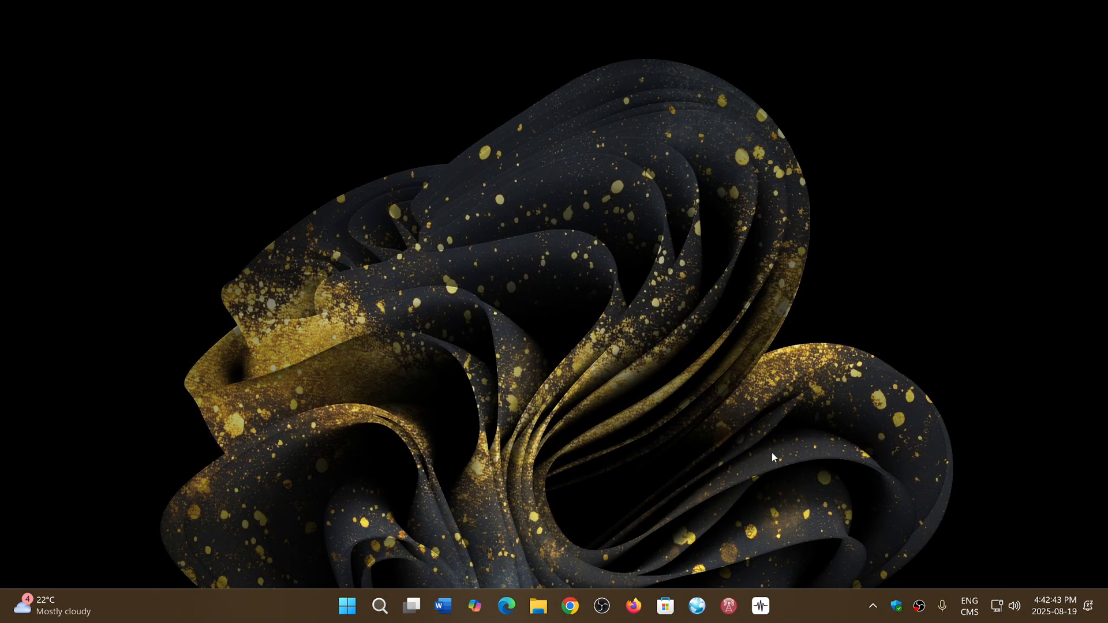
mouse_move(814, 617)
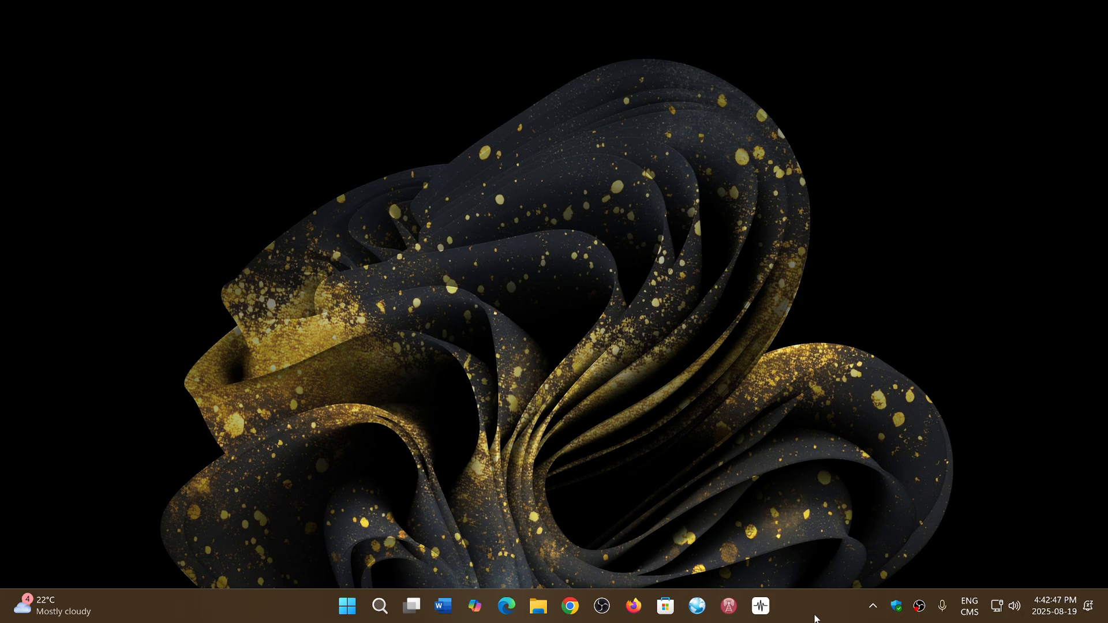
mouse_move(733, 274)
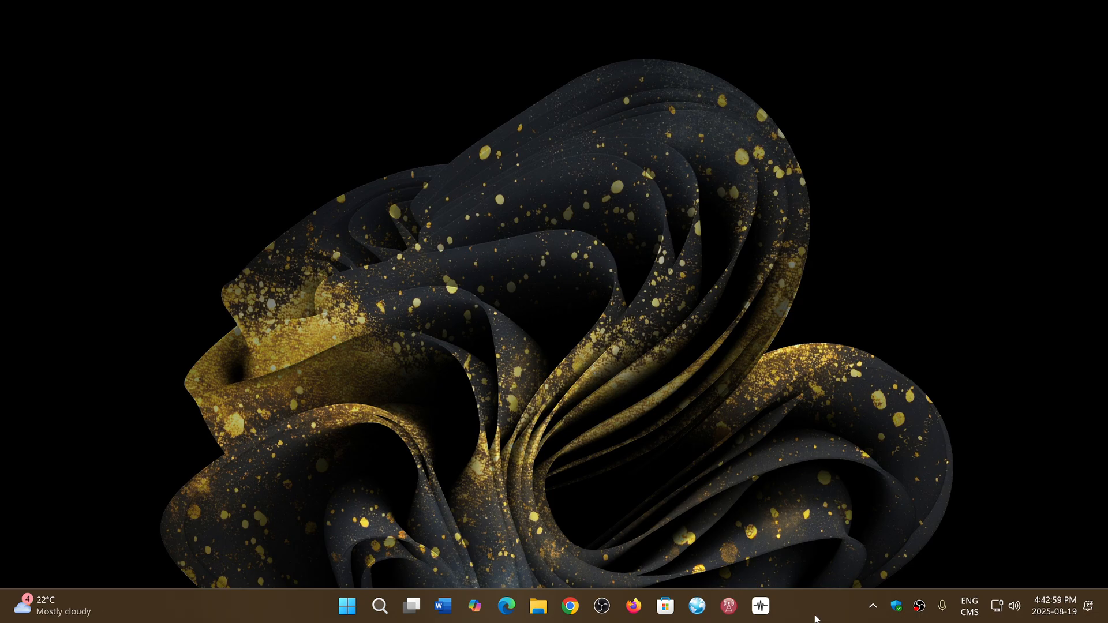
mouse_move(802, 596)
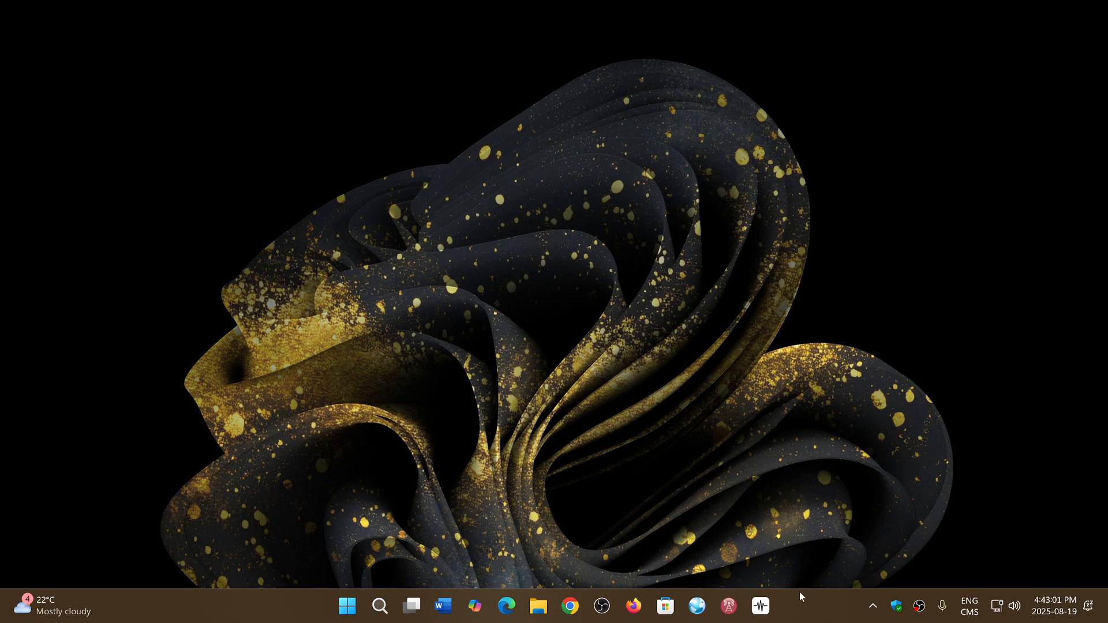